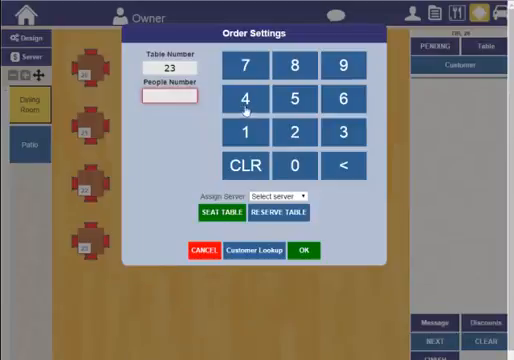
Seat table 23 with four guests
left_click(244, 98)
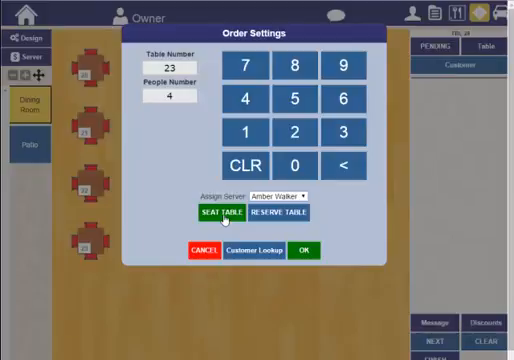
left_click(216, 216)
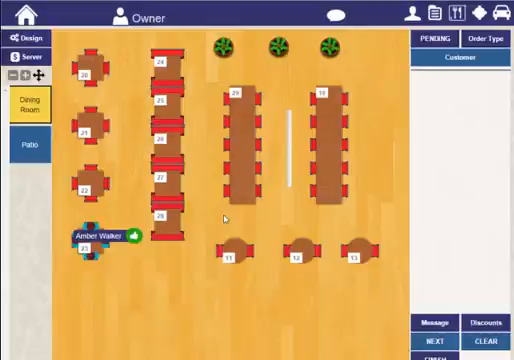
mouse_move(128, 284)
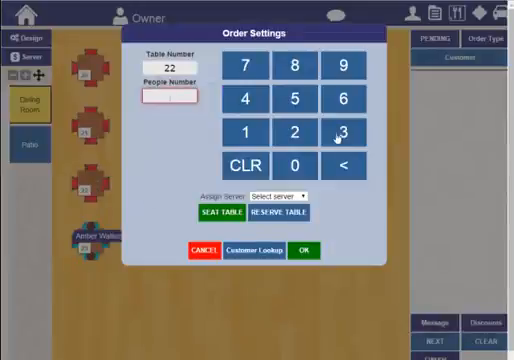
Seat table 22 with three guests and add clam strips and other food items to its order
left_click(342, 132)
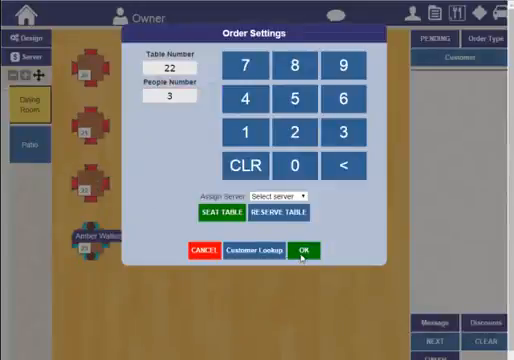
left_click(300, 250)
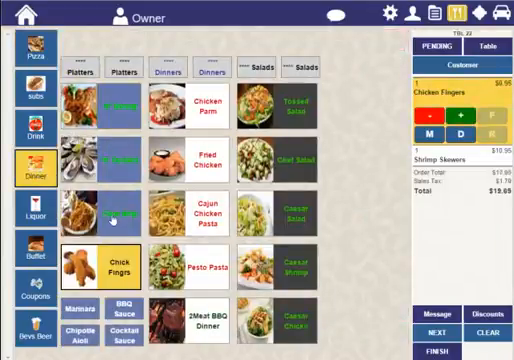
left_click(114, 204)
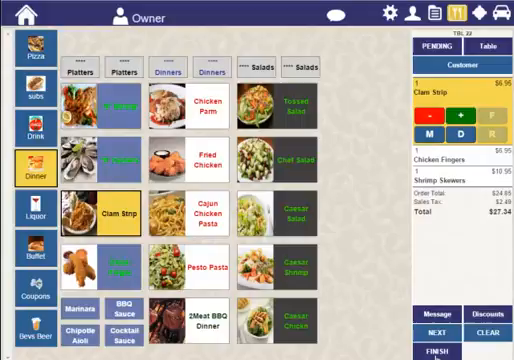
left_click(436, 348)
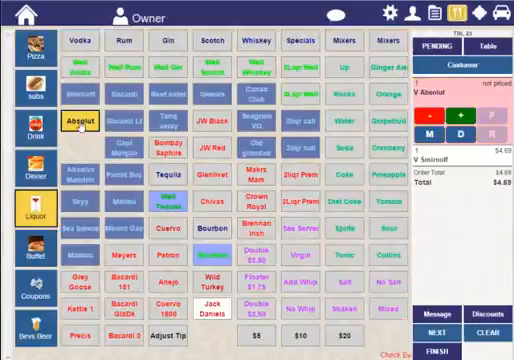
Send the $27.34 check to the register for settlement
left_click(78, 118)
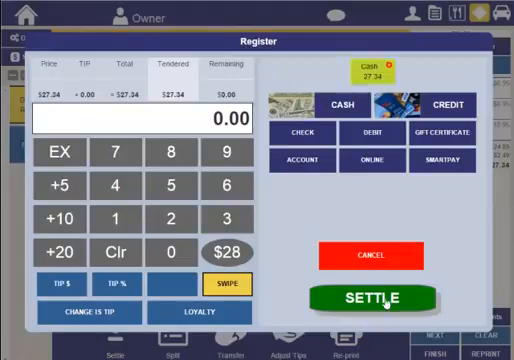
Settle the $27.34 check
left_click(372, 298)
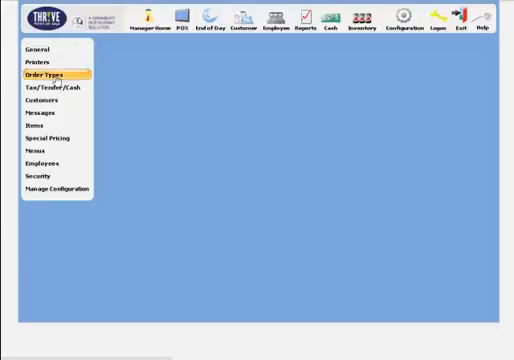
Show the order setup settings for one order type in the back office
left_click(48, 72)
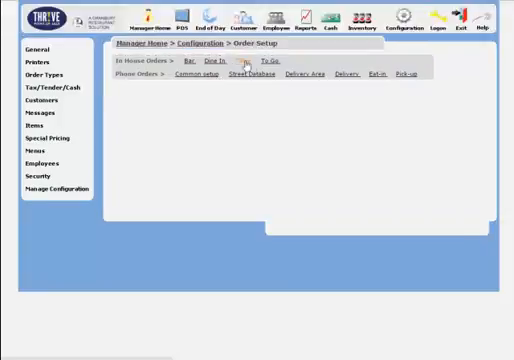
left_click(220, 62)
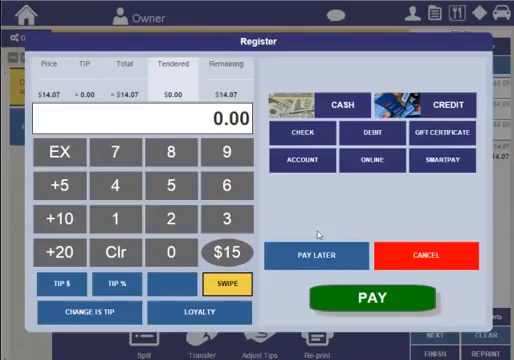
Pay the $14.47 order at the register and submit it
left_click(368, 298)
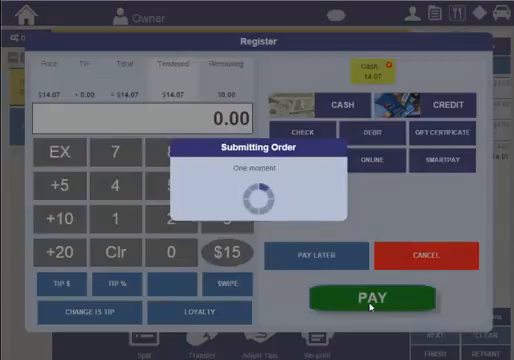